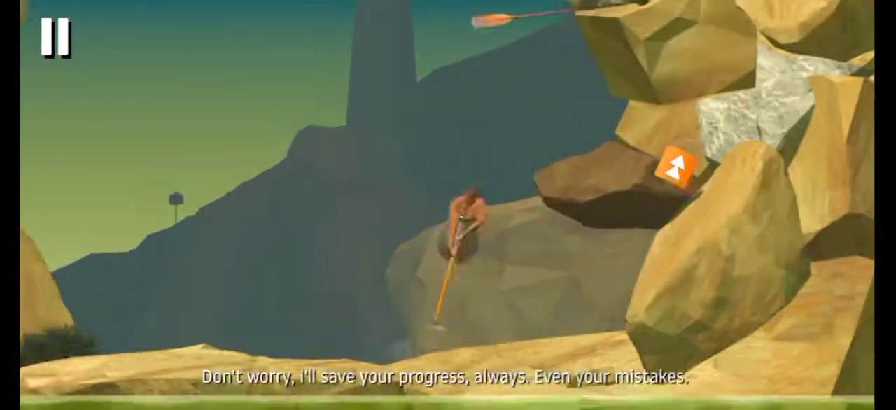
# Pause the climb to view the Gameplay settings, then resume play beside the rocky ledge.
pyautogui.click(56, 38)
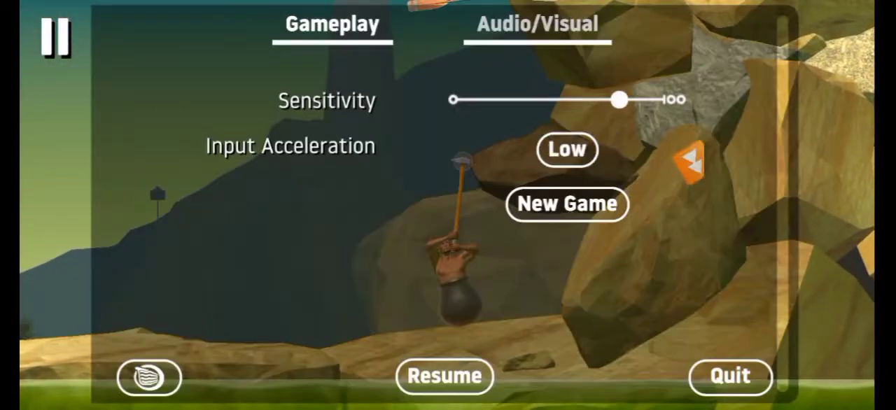
pyautogui.click(444, 377)
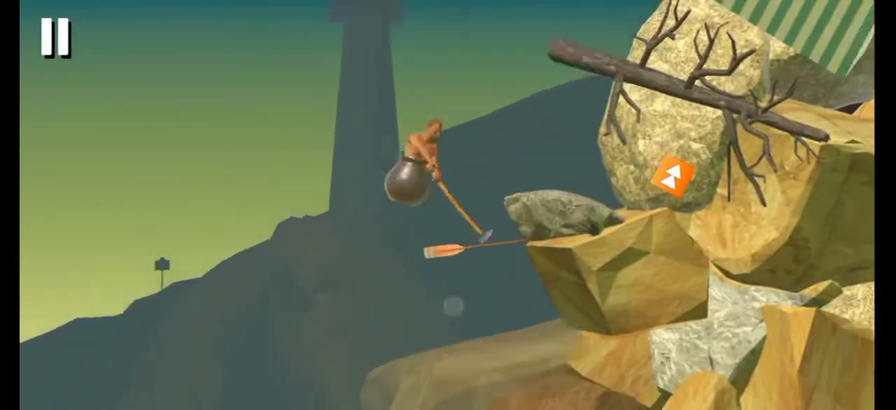